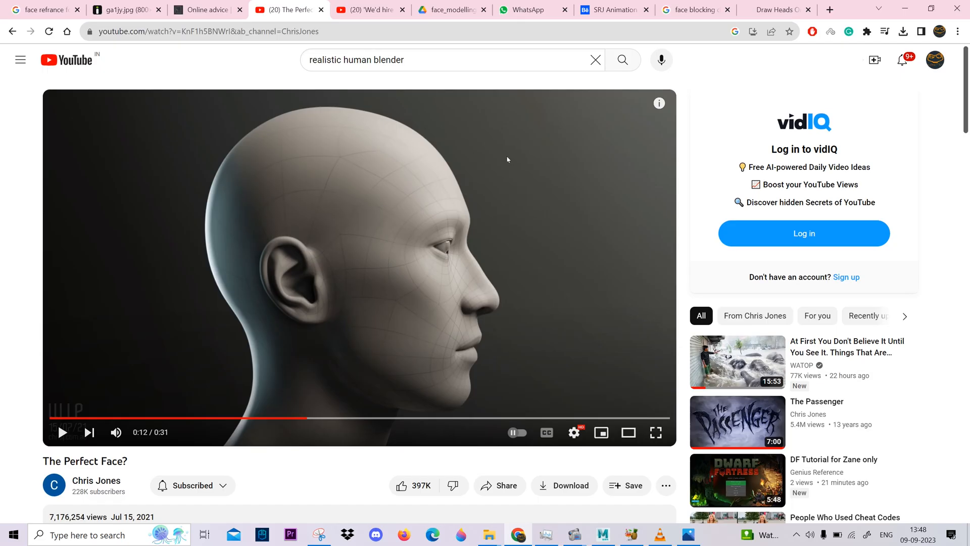
mouse_move(264, 411)
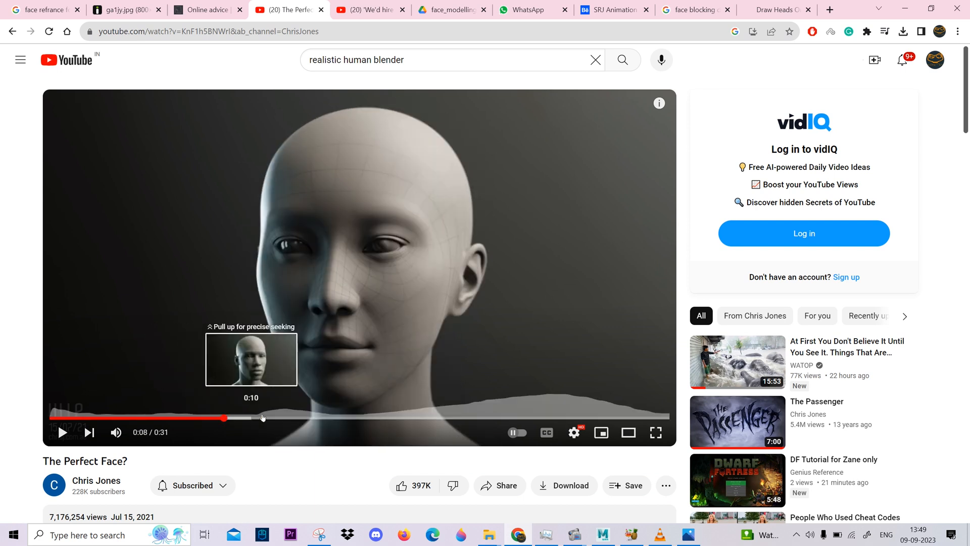
mouse_move(455, 259)
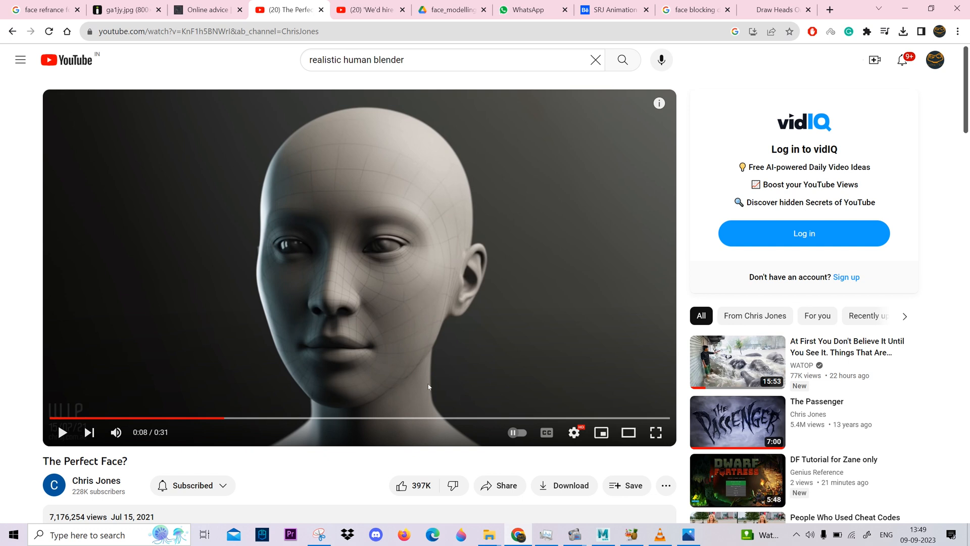
Step: Bring the male front-and-side reference photo into view from the taskbar
left_click(687, 534)
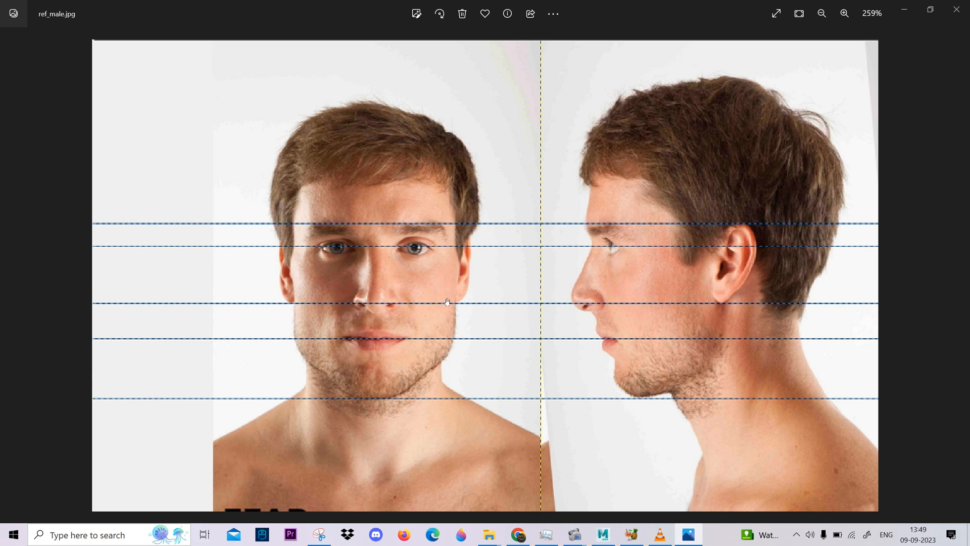
mouse_move(362, 400)
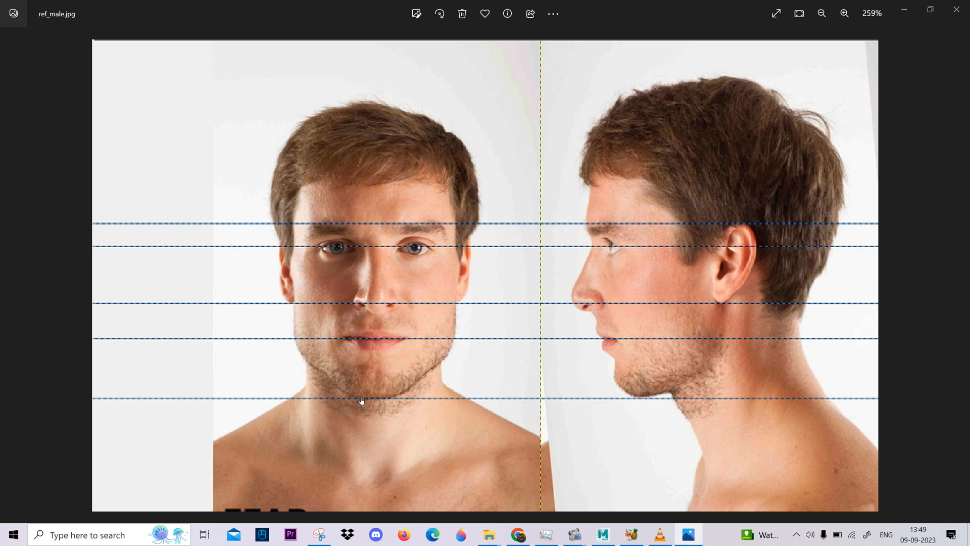
mouse_move(466, 132)
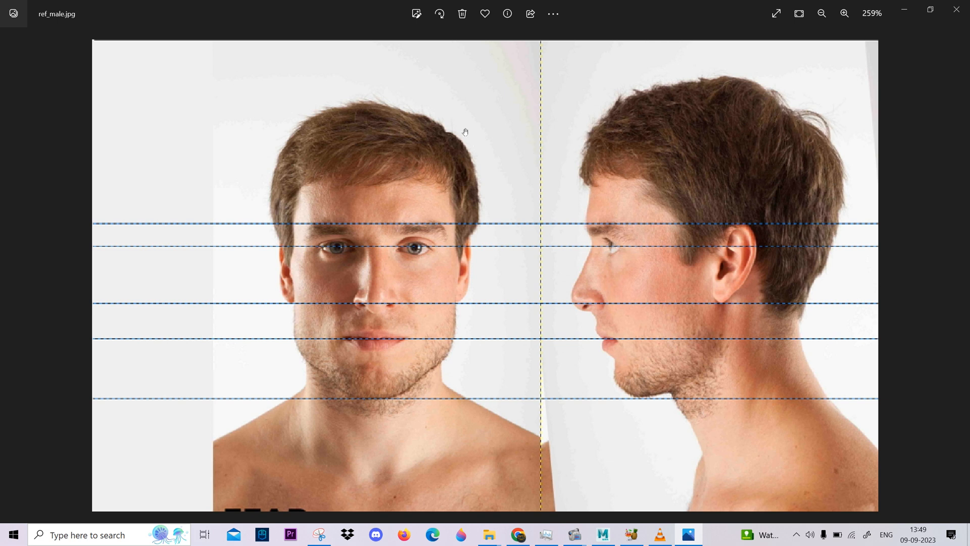
mouse_move(664, 141)
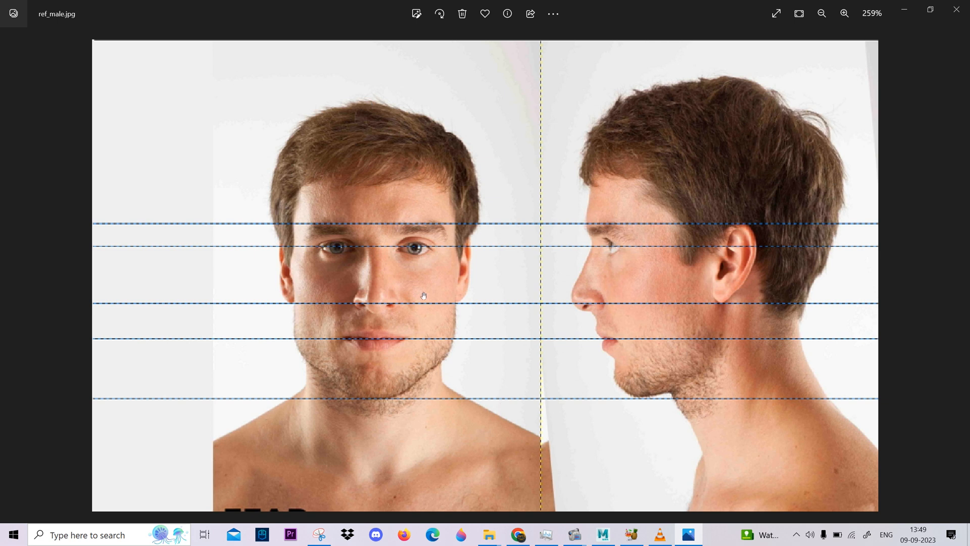
mouse_move(630, 284)
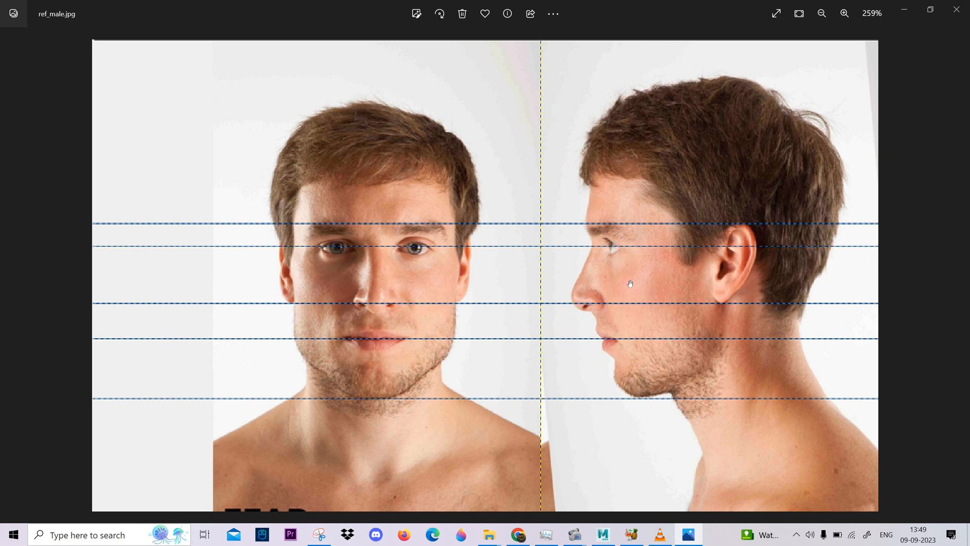
mouse_move(371, 345)
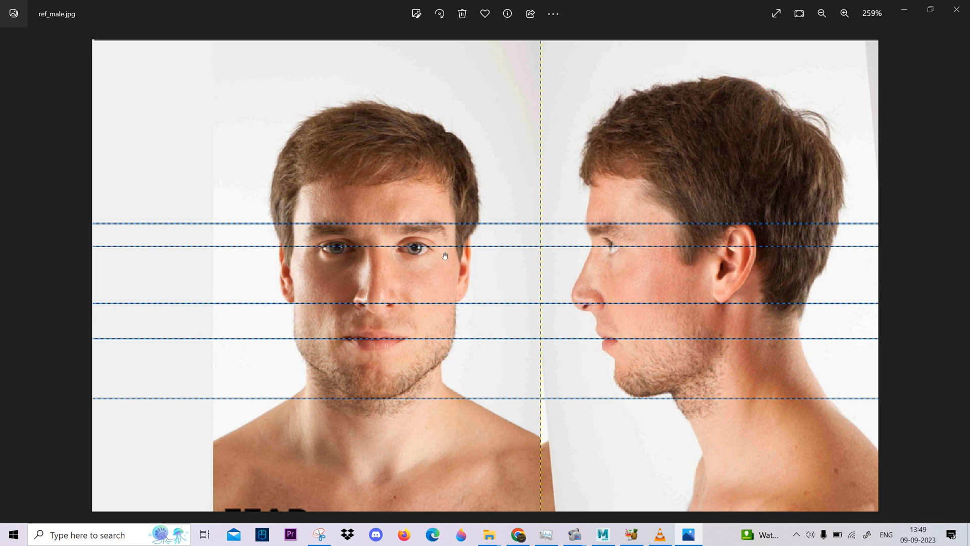
mouse_move(405, 232)
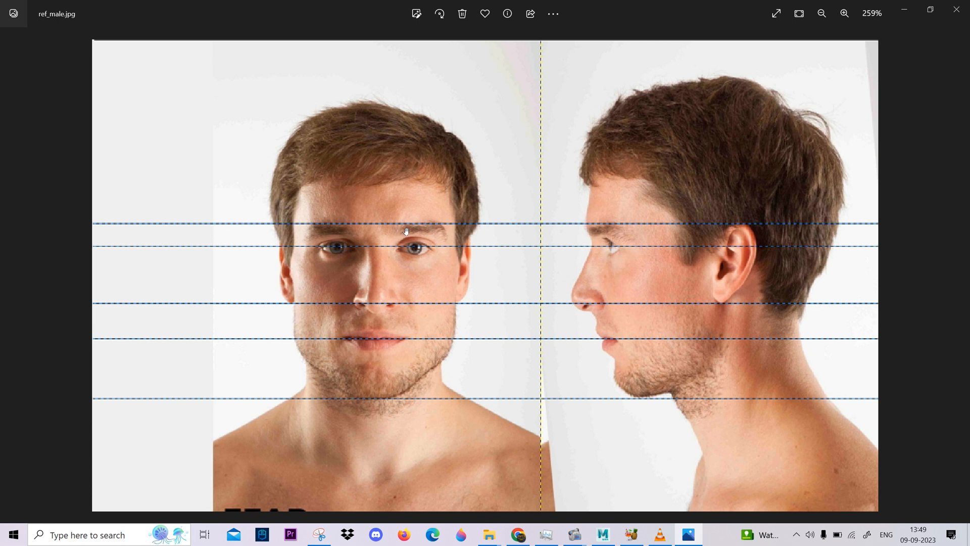
mouse_move(728, 98)
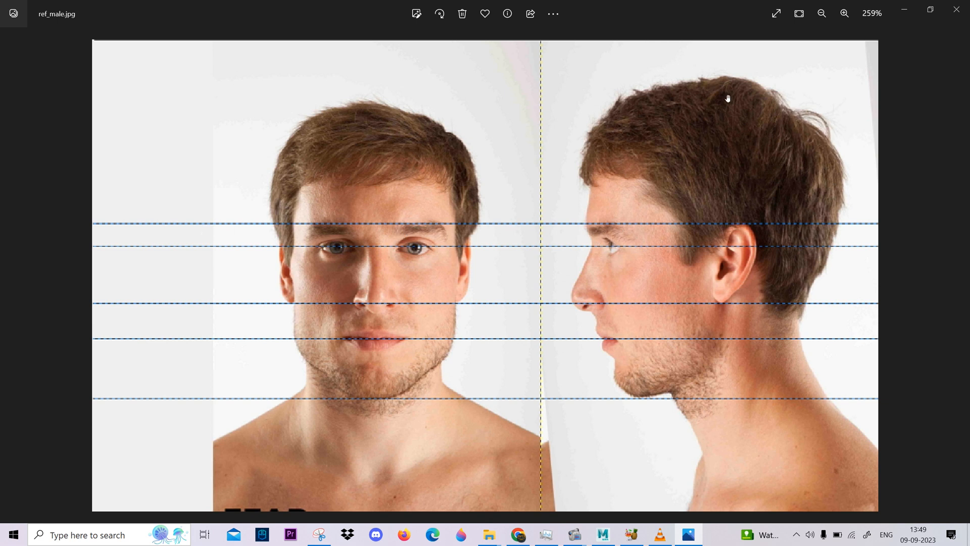
mouse_move(681, 295)
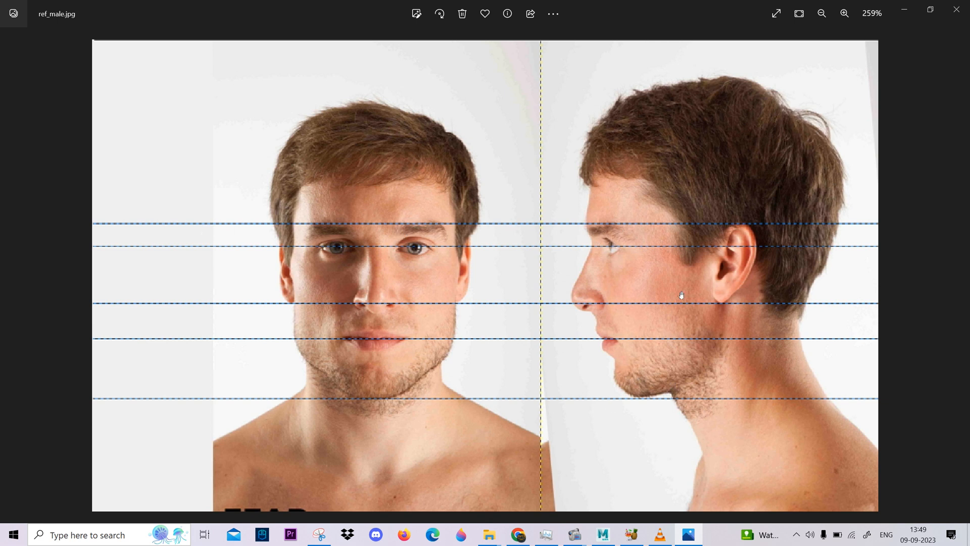
mouse_move(655, 342)
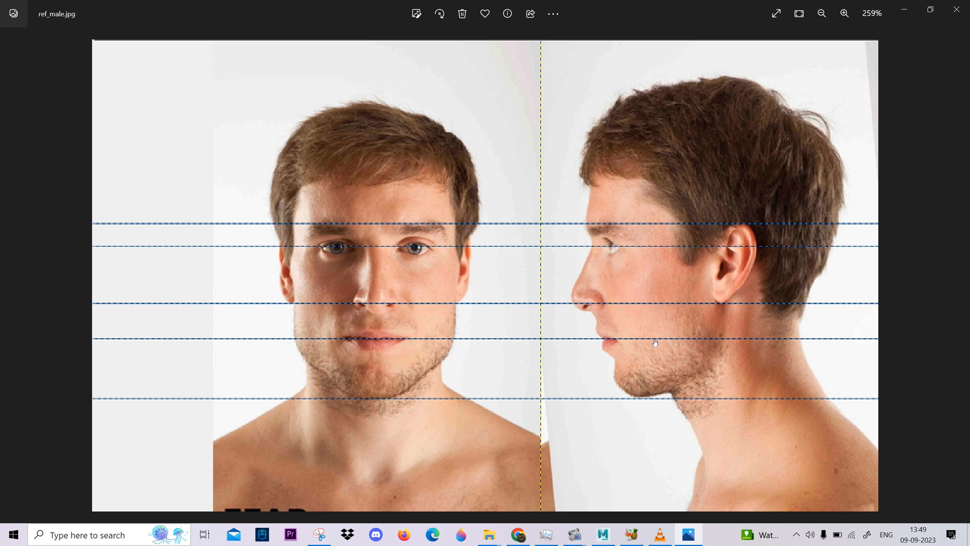
mouse_move(386, 319)
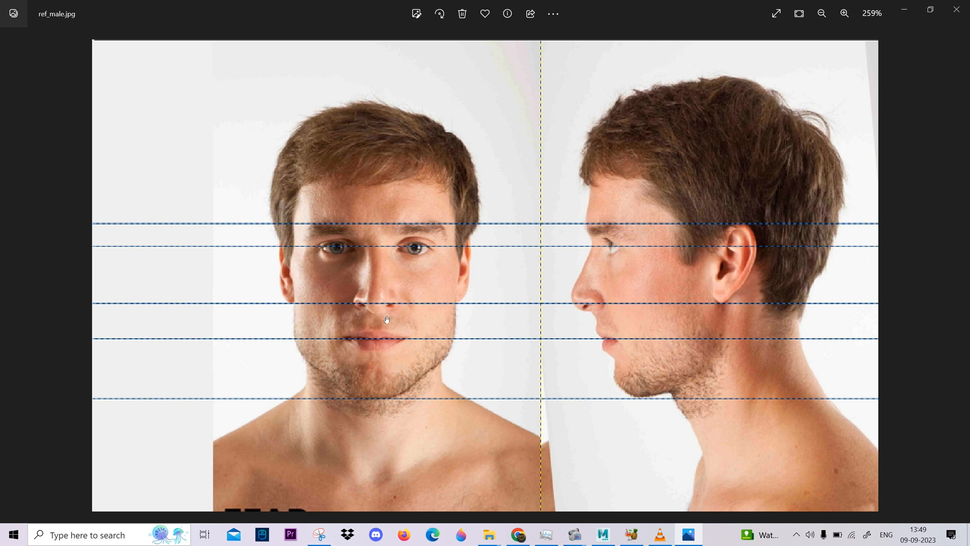
mouse_move(594, 243)
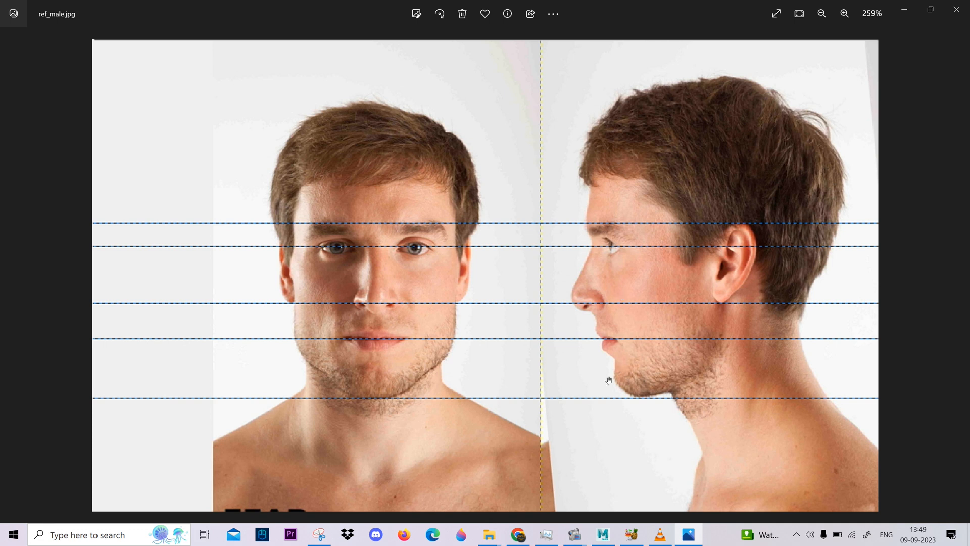
mouse_move(577, 191)
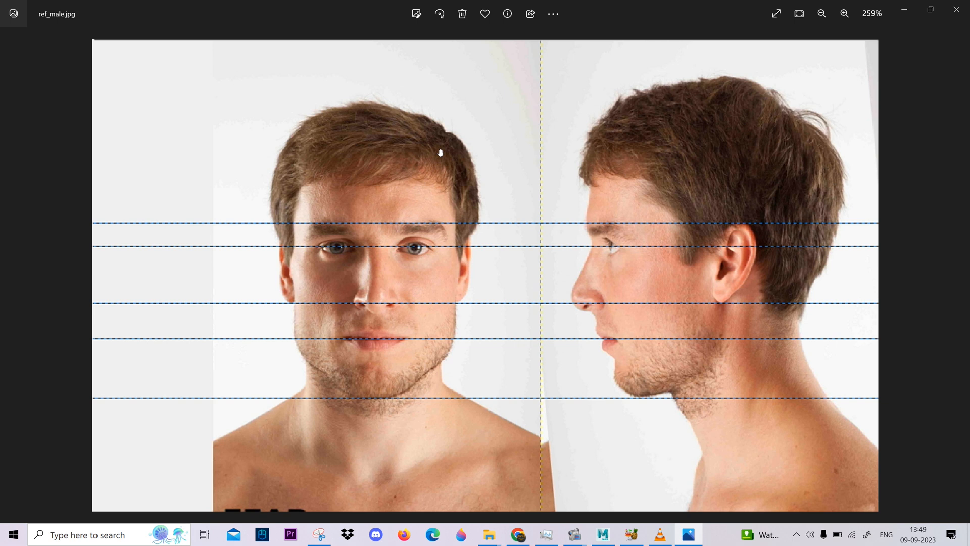
mouse_move(576, 229)
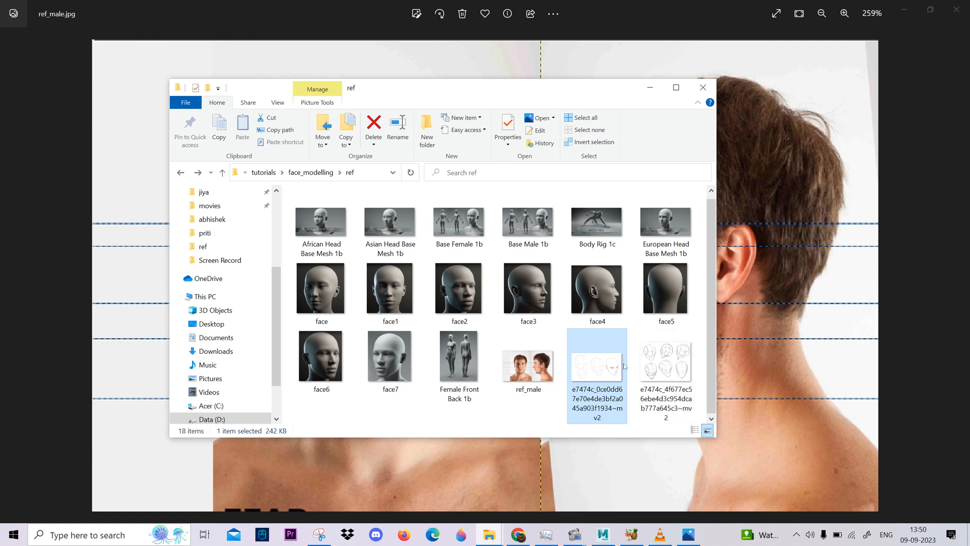
Step: Open the e7474c head construction sketch from the ref folder in Photos, then minimize it
left_click(528, 356)
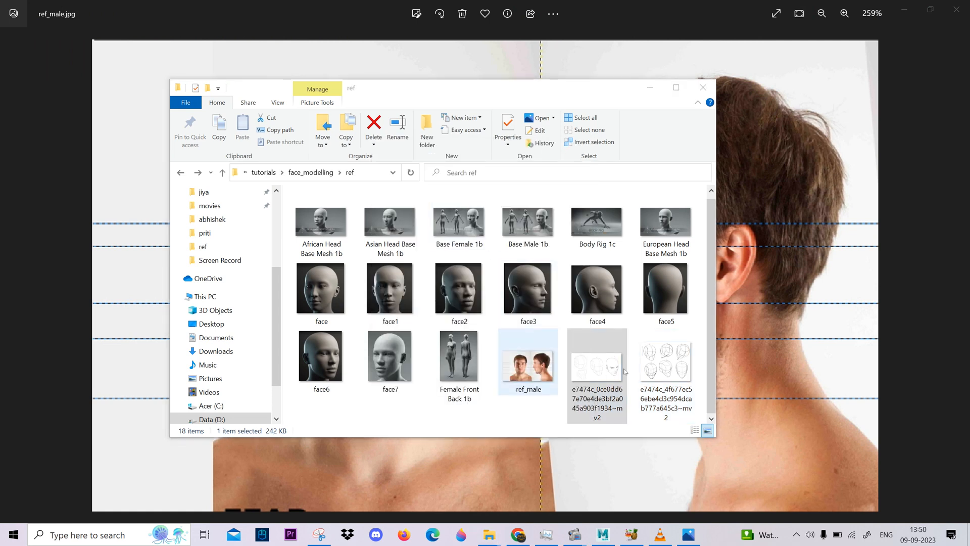
double_click(597, 363)
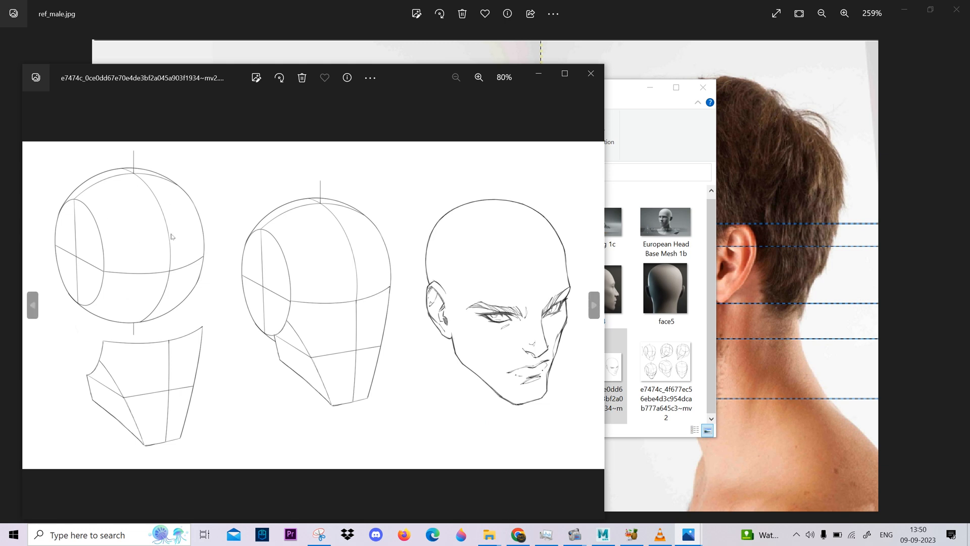
mouse_move(165, 251)
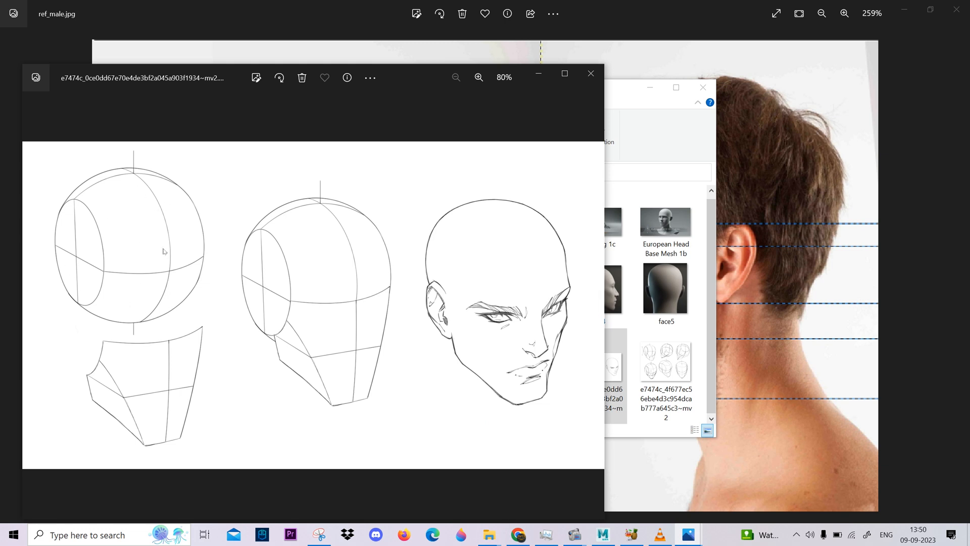
mouse_move(282, 333)
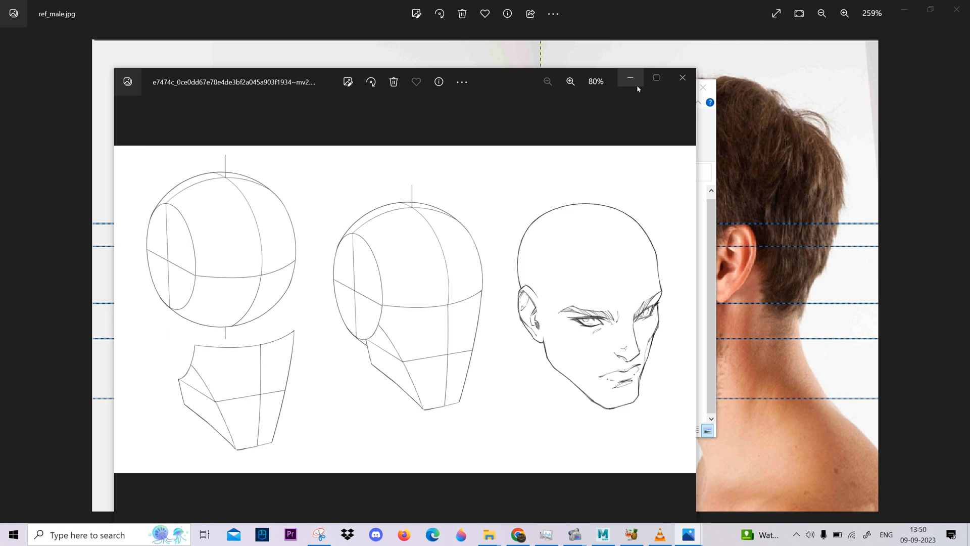
left_click(630, 78)
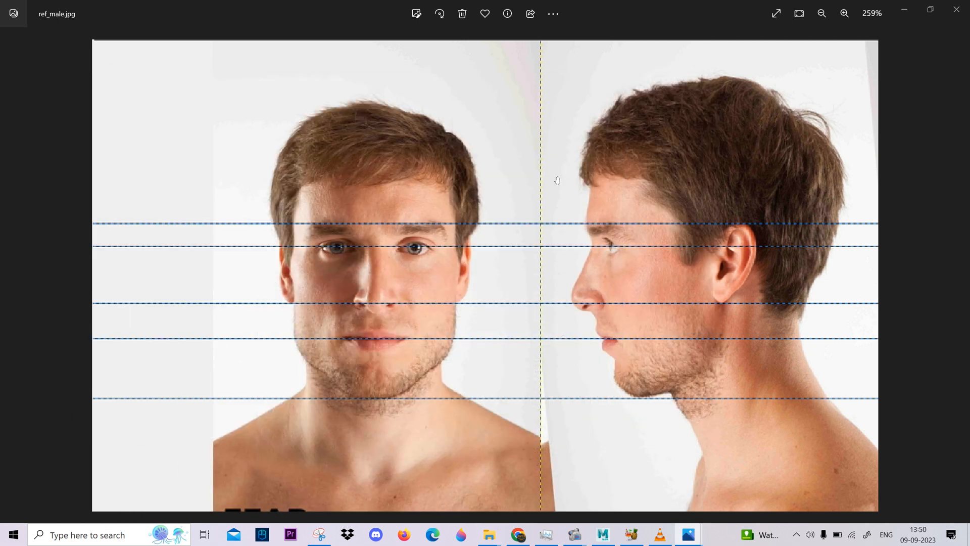
mouse_move(608, 317)
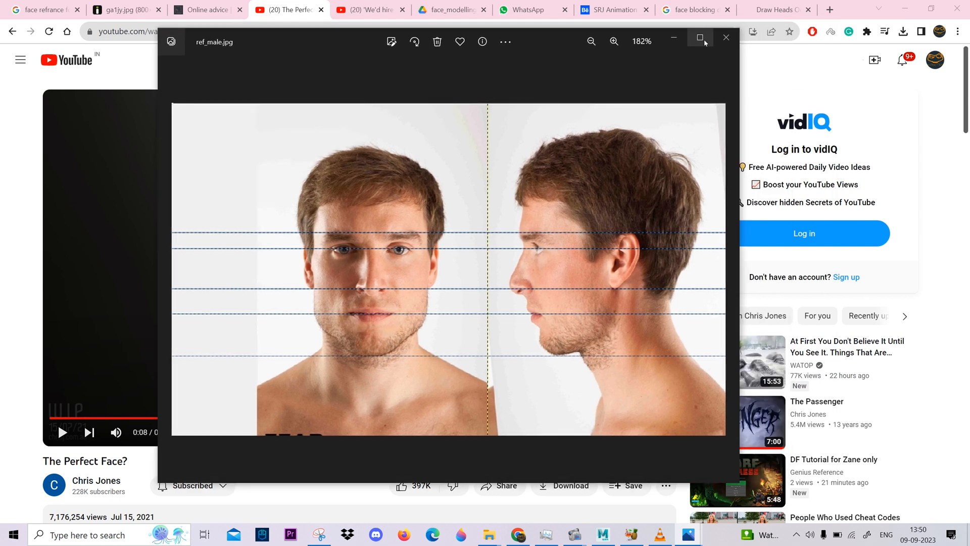
mouse_move(700, 38)
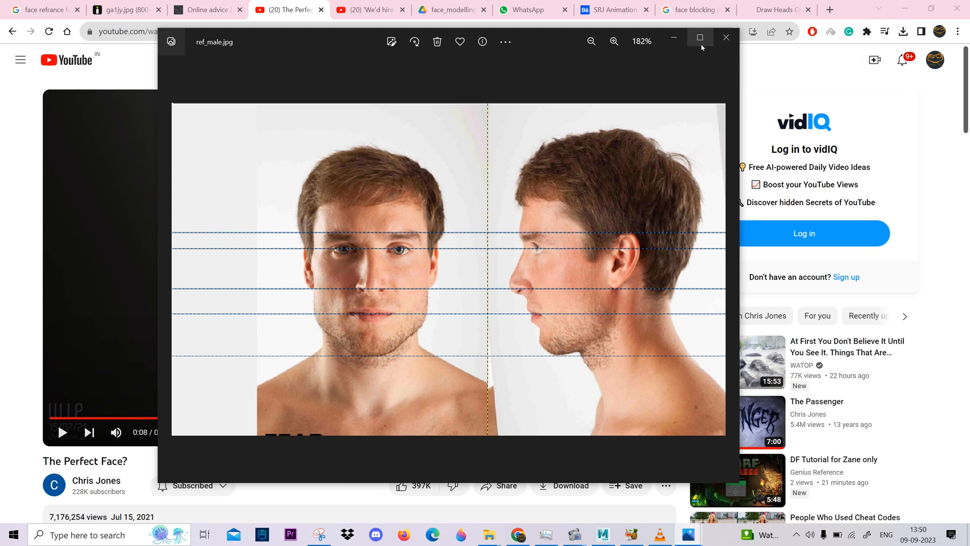
left_click(700, 38)
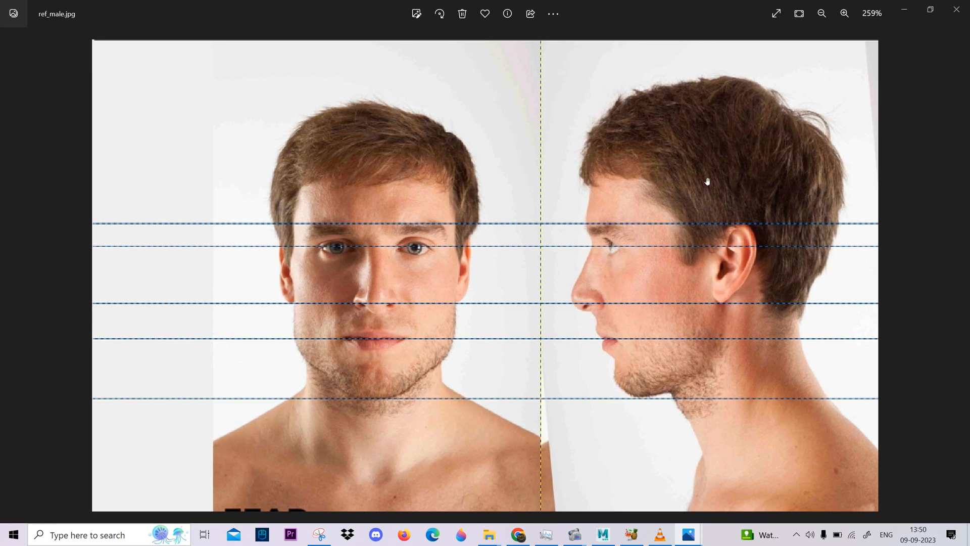
mouse_move(789, 118)
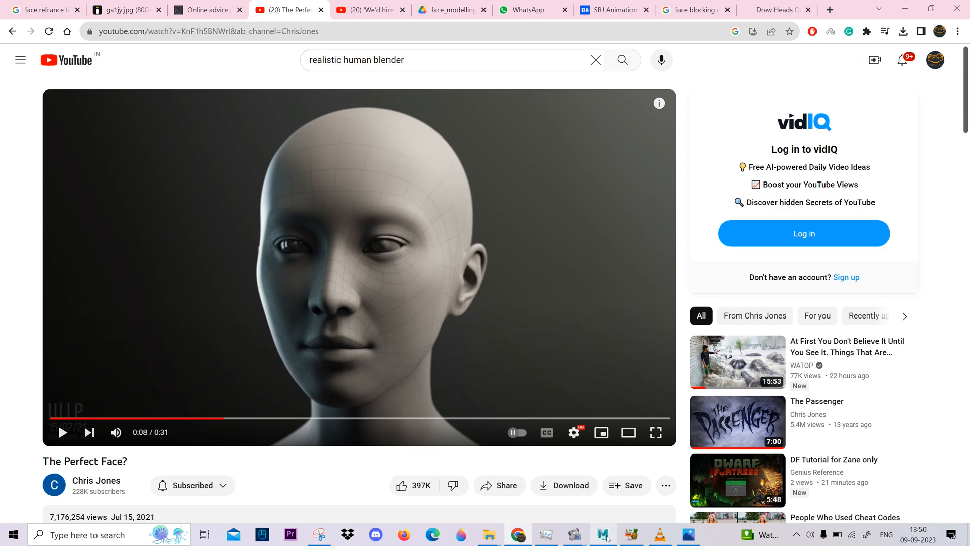
Step: Return to the Chrome window showing The Perfect Face? YouTube video
left_click(601, 534)
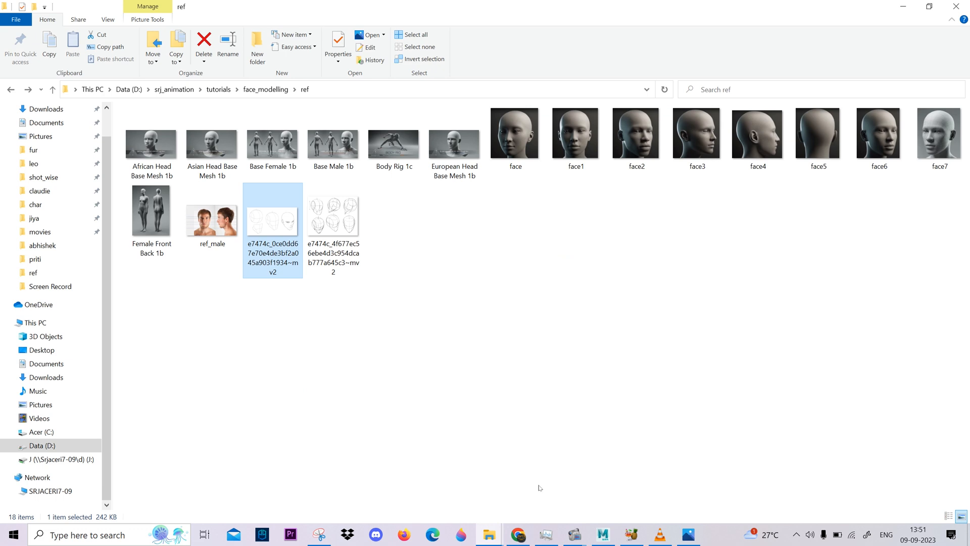
left_click(333, 216)
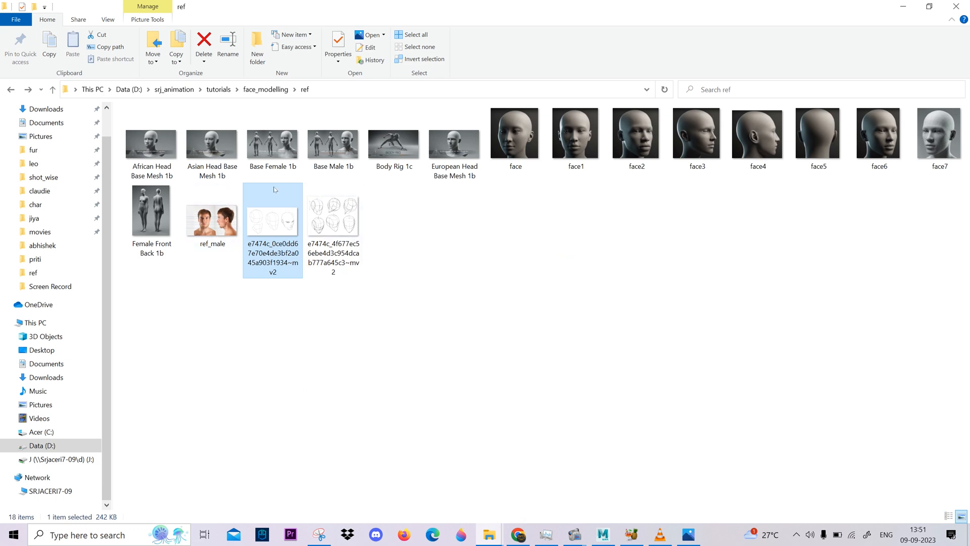
double_click(150, 142)
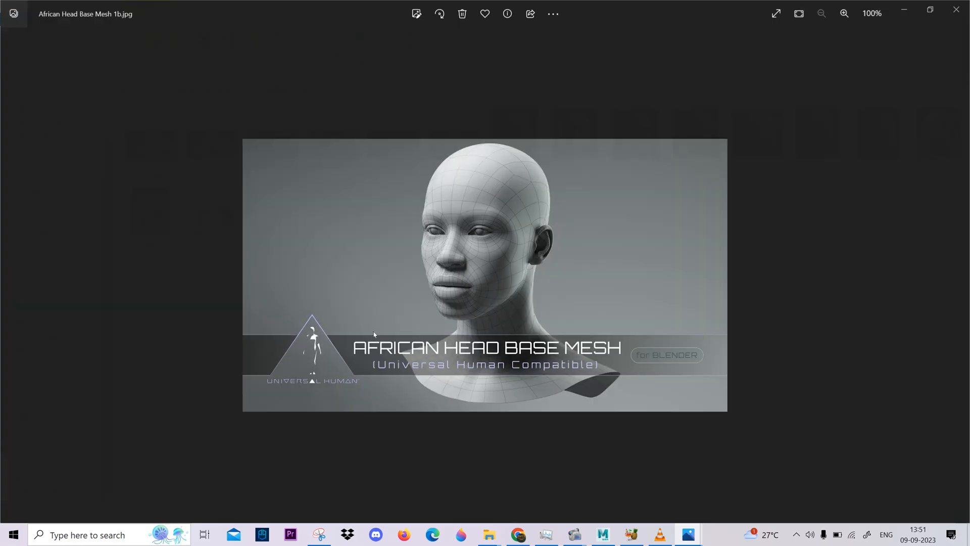
left_click(959, 274)
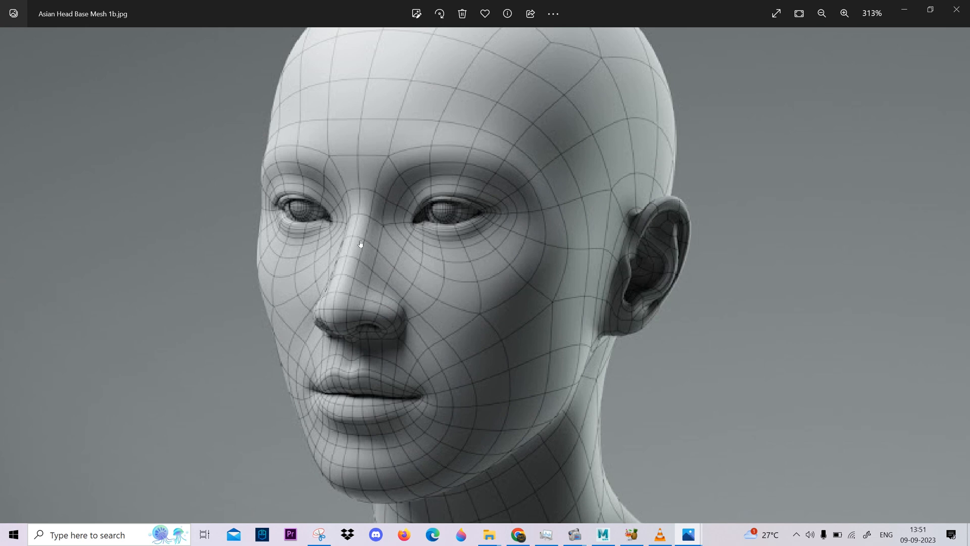
mouse_move(562, 268)
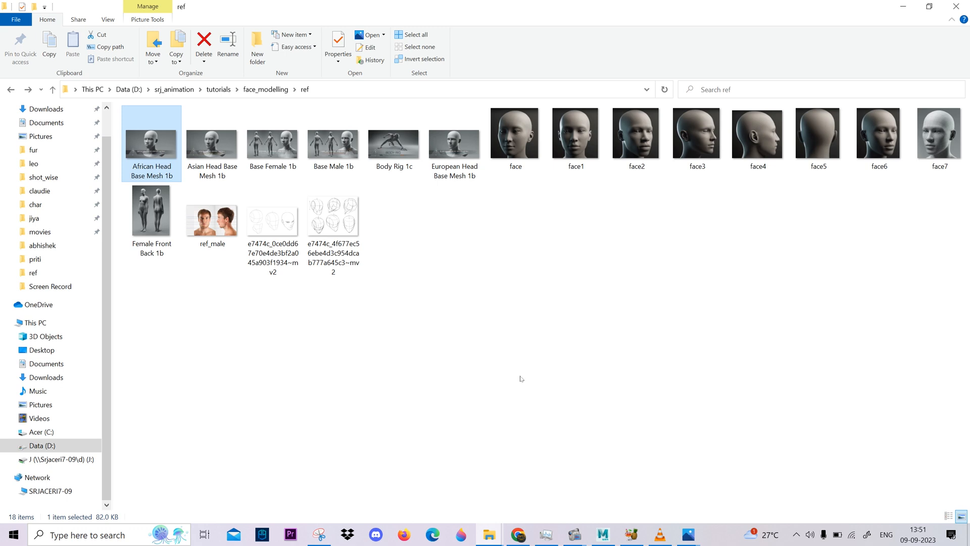
left_click(333, 216)
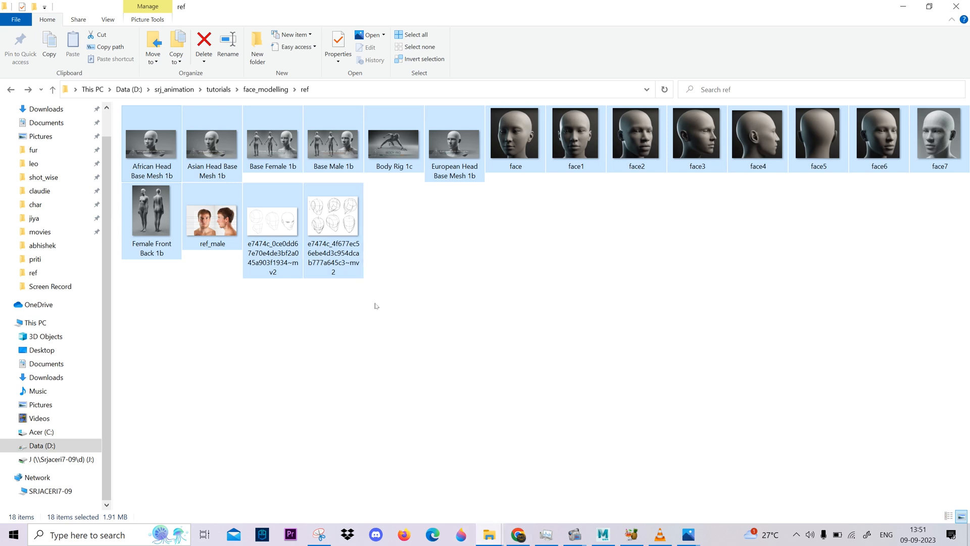
mouse_move(949, 243)
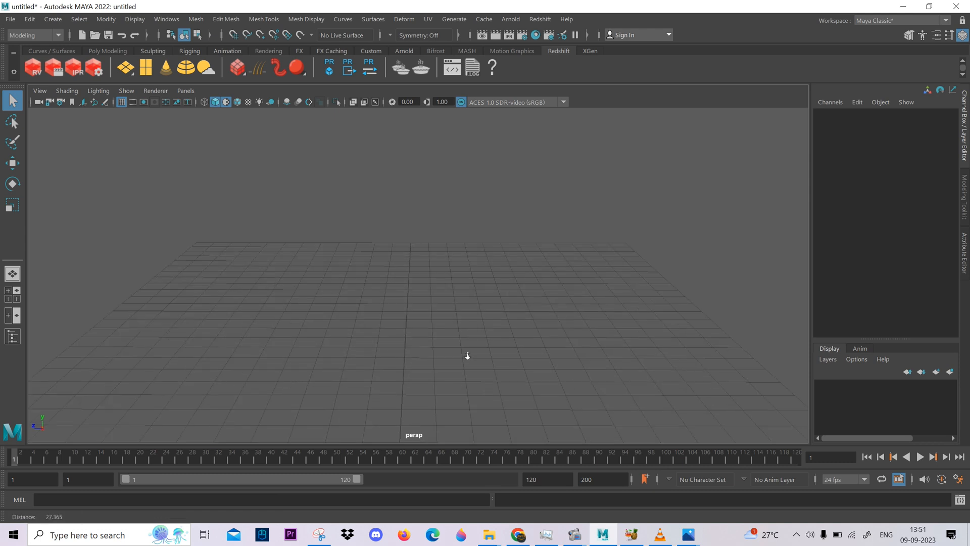
Step: Dolly back from the grid in the empty scene and grab the ref folder path
left_click_drag(467, 356, 396, 327)
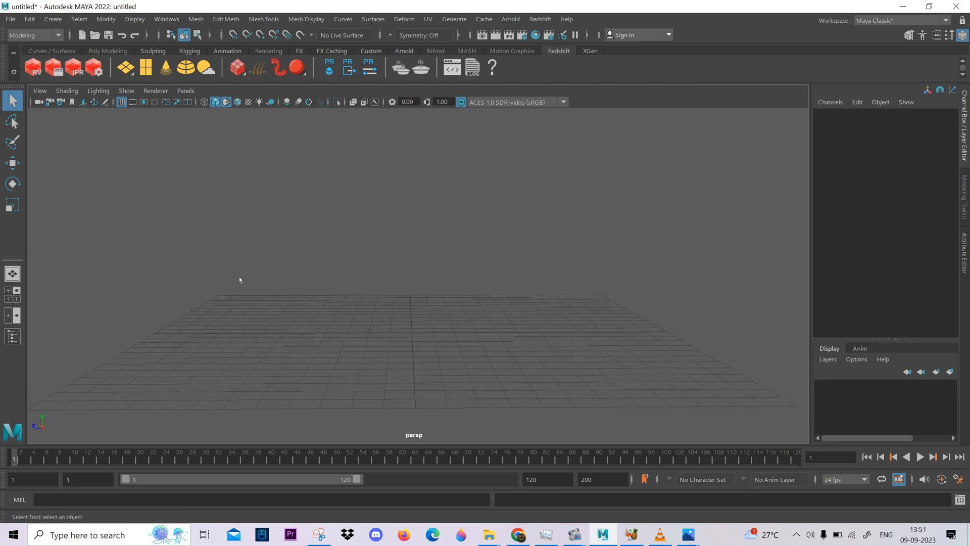
mouse_move(322, 171)
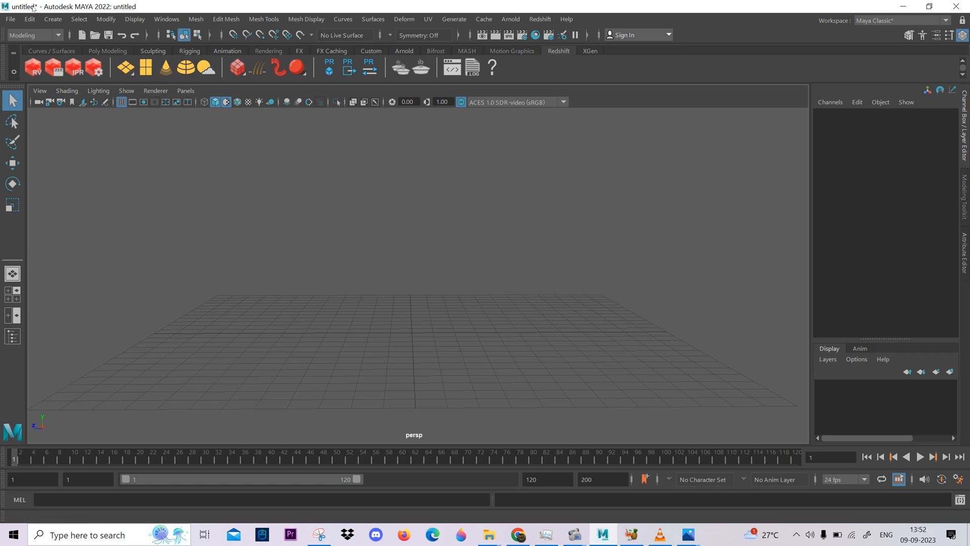
left_click(39, 91)
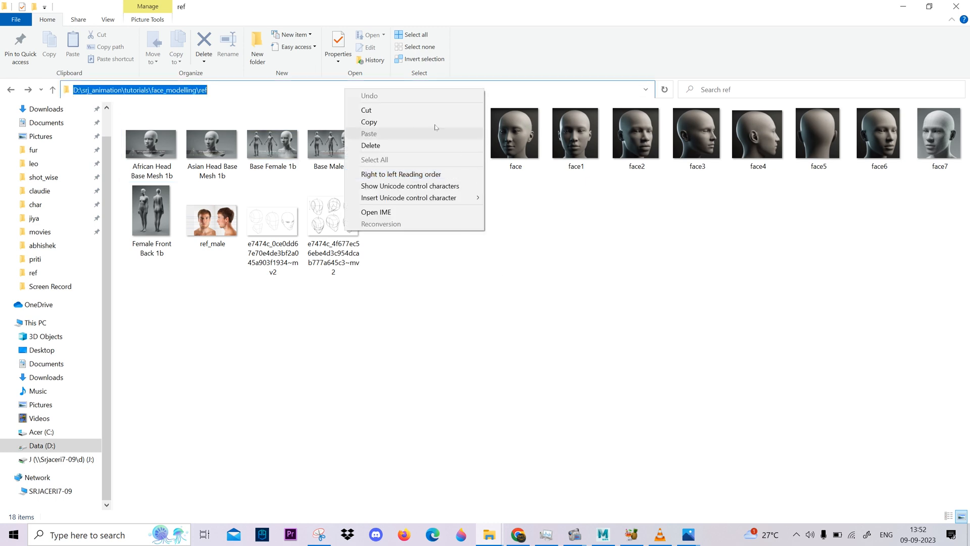
Step: Import ref_male from D:\srj_animation\tutorials\face_modelling\ref as the front view's image plane
left_click(601, 535)
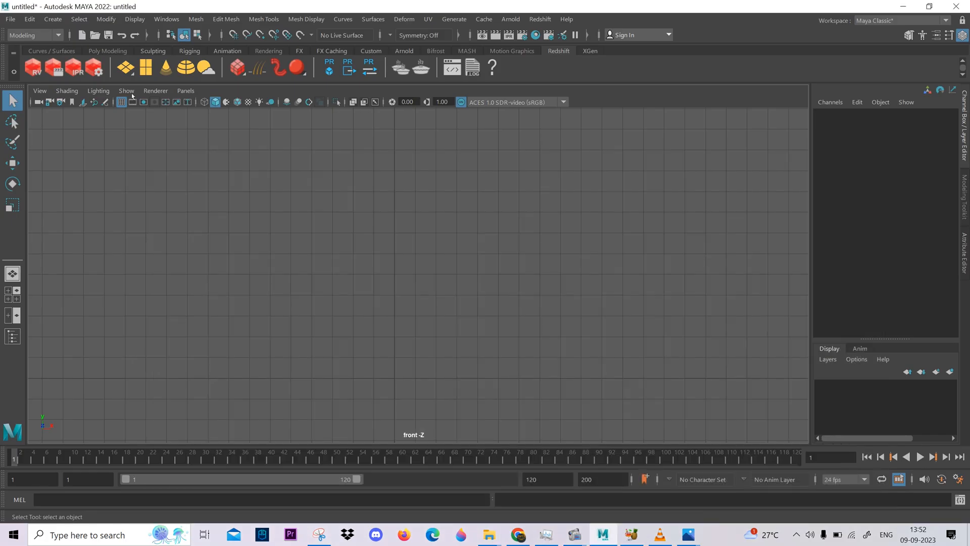
left_click(39, 90)
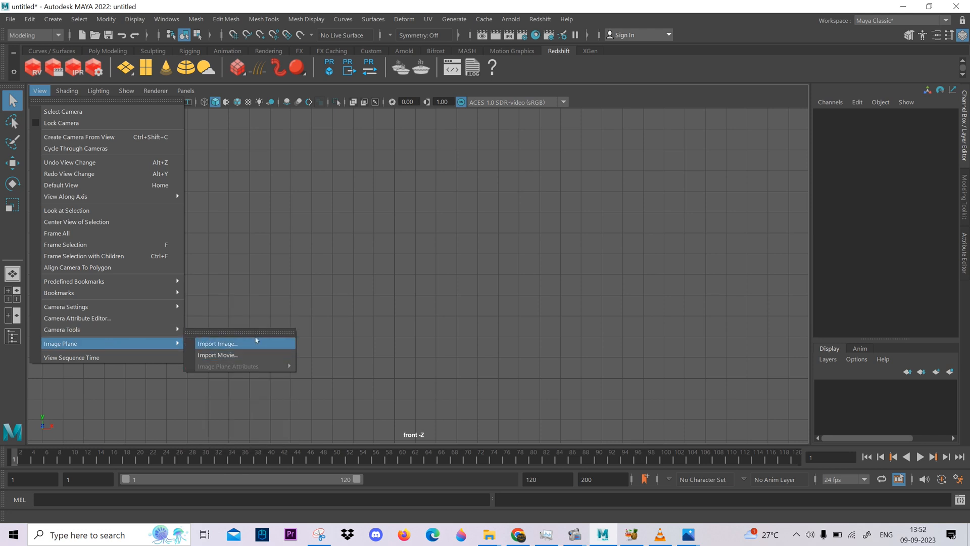
left_click(217, 344)
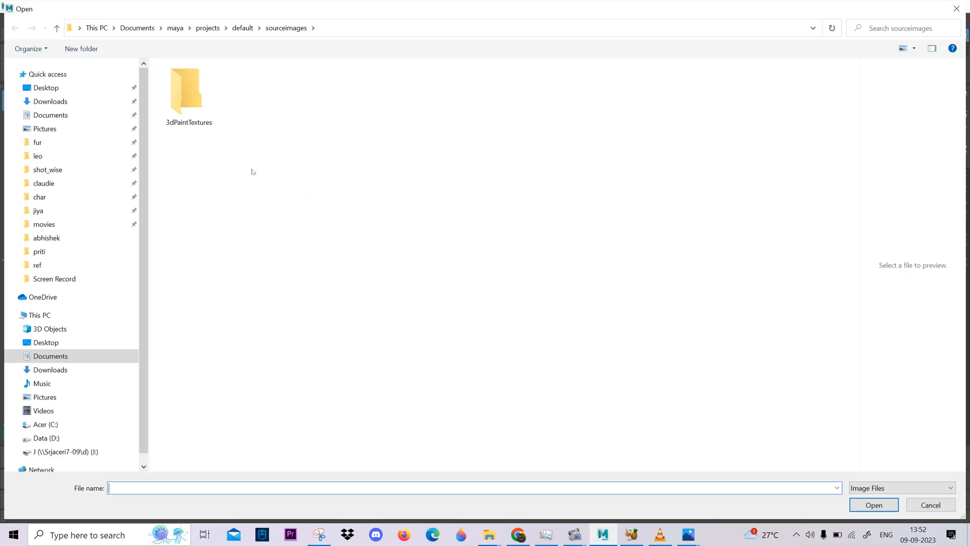
type("D:\\srj_animation\\tutorials\\face_modelling\\ref")
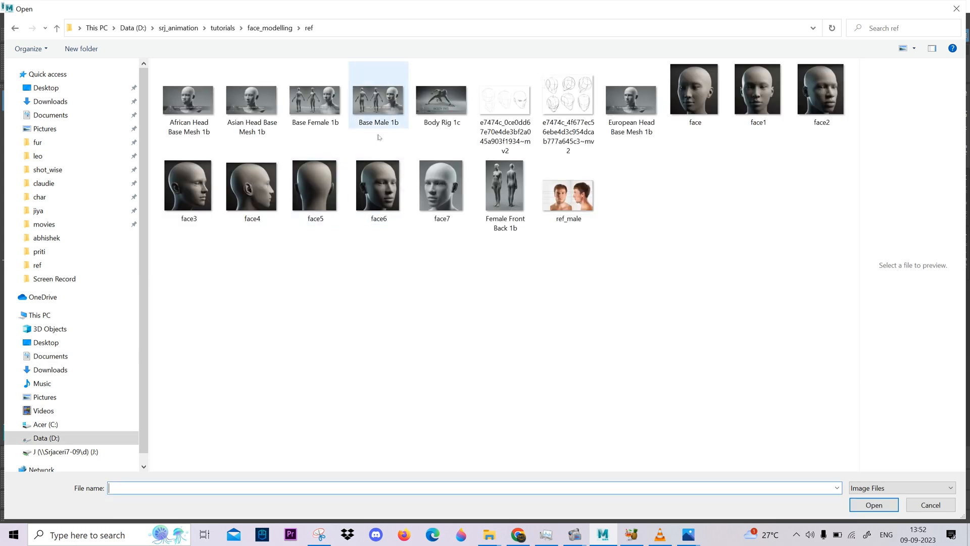
left_click(568, 186)
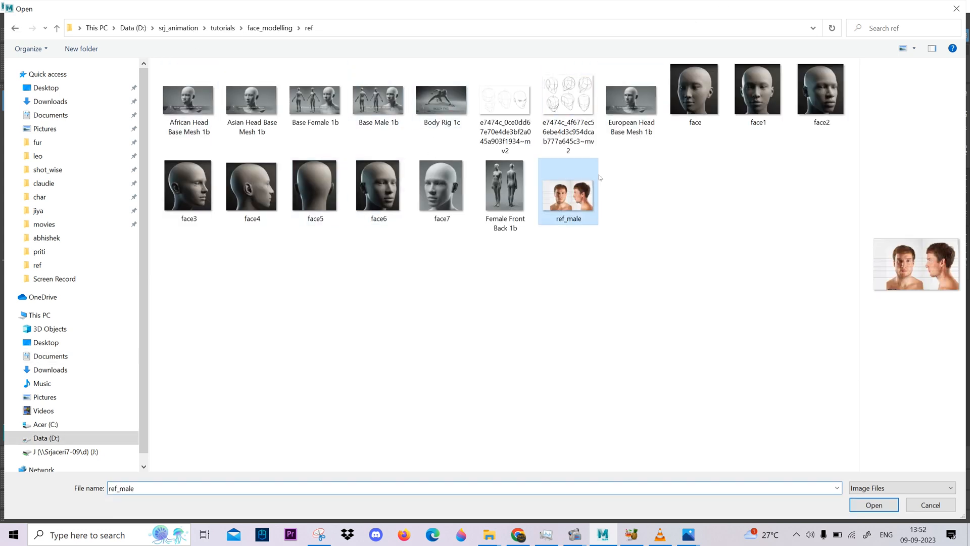
left_click(873, 505)
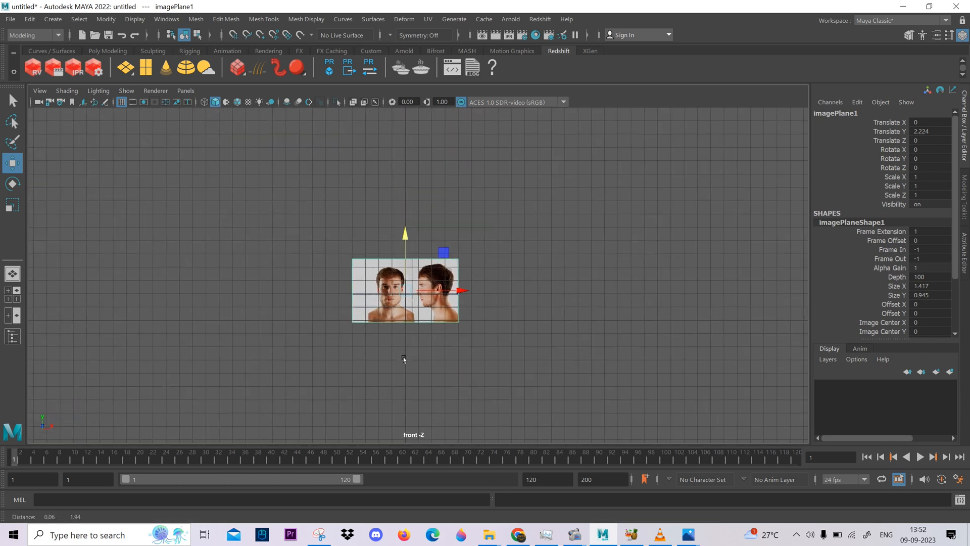
Step: Scale the ref_male photo plane up to 9.592 and raise it higher
left_click_drag(461, 289, 600, 306)
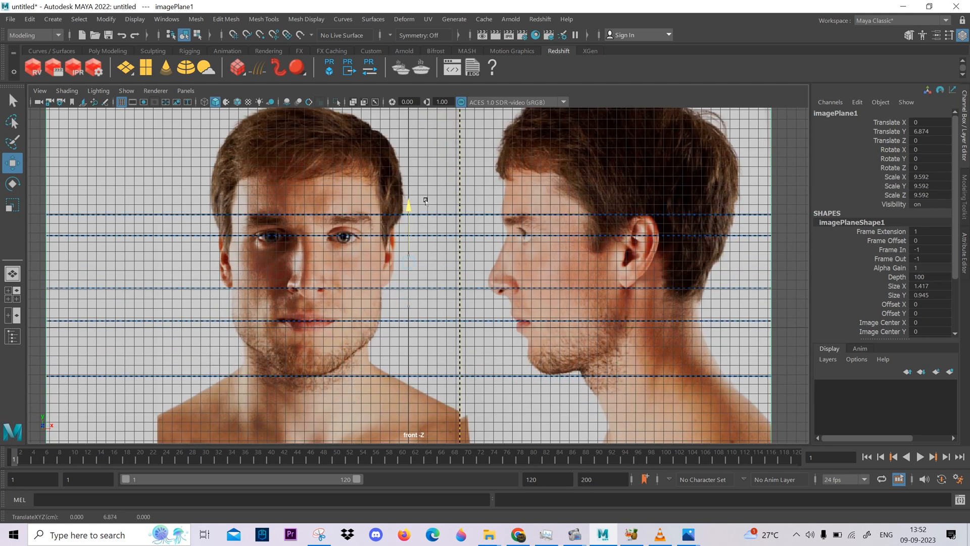
left_click_drag(408, 207, 408, 151)
type("90")
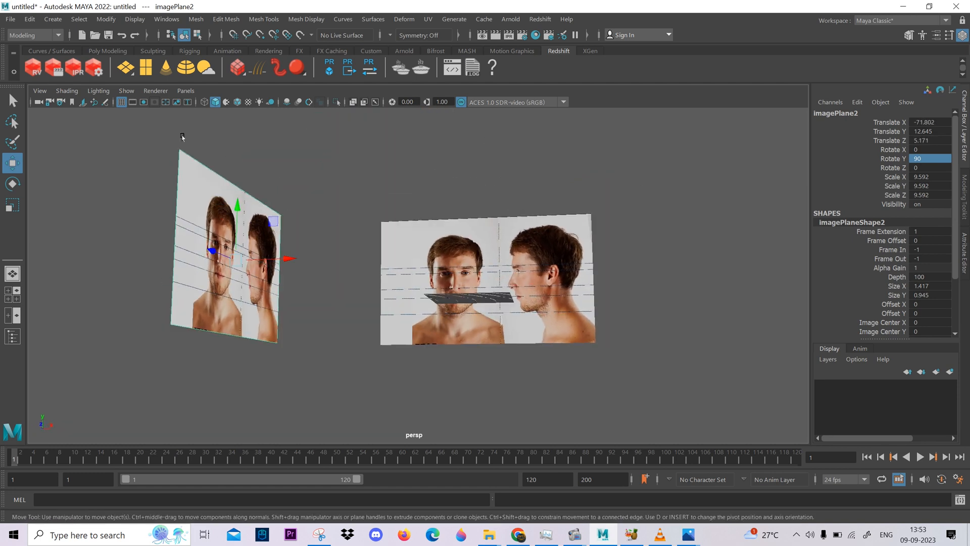
Step: Move imagePlane1 behind the grid to X 10.693, Z -49.713, zooming out to check
left_click(185, 90)
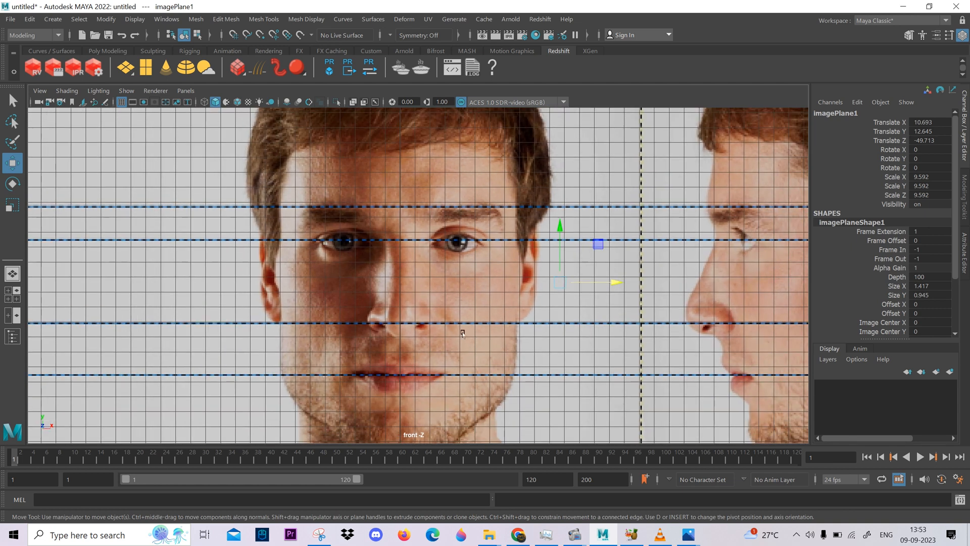
scroll("down", 3)
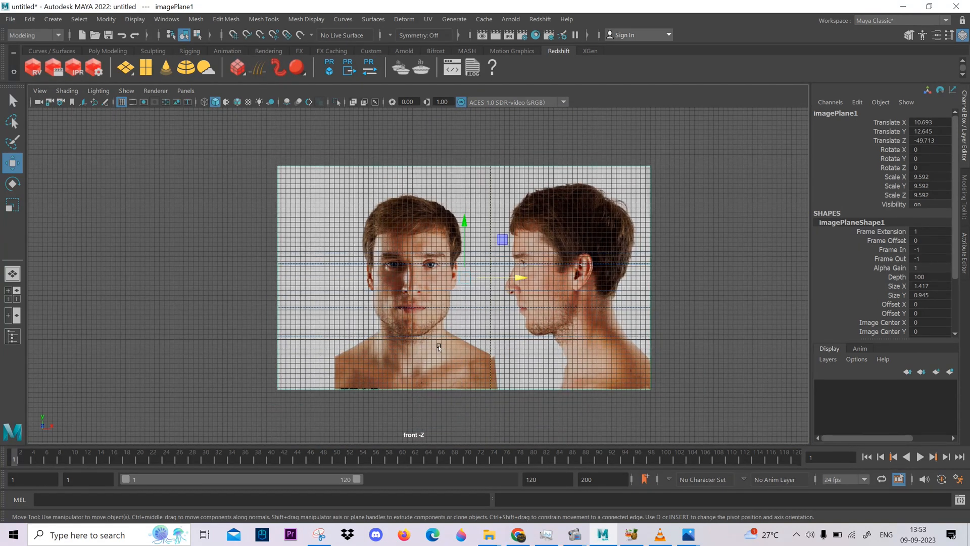
key("space")
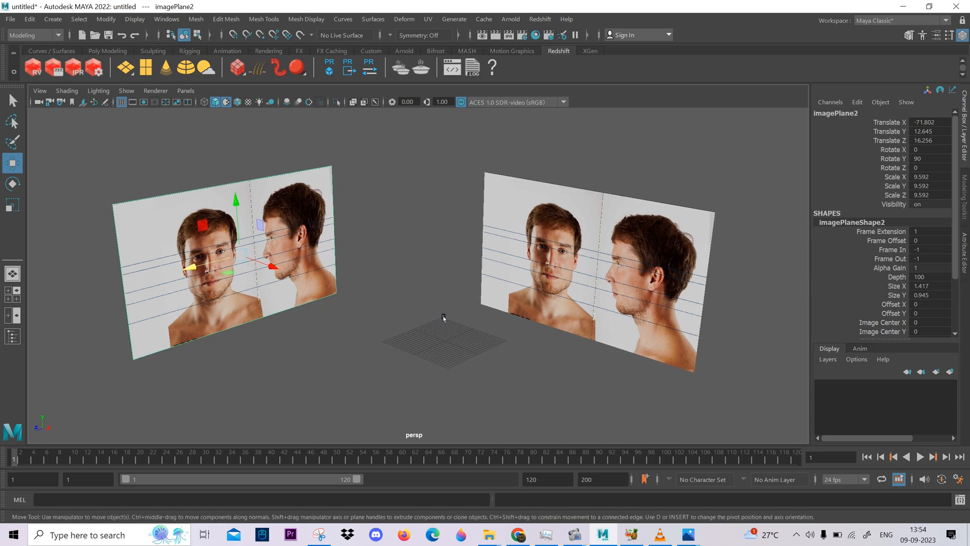
mouse_move(420, 302)
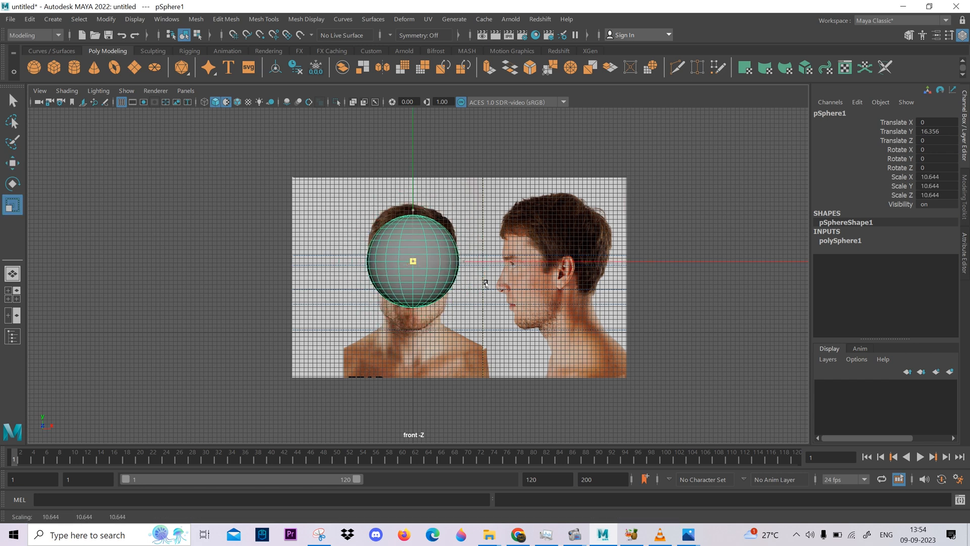
Step: Show pSphere1 as wireframe and toggle between four views and the enlarged side view
key("4")
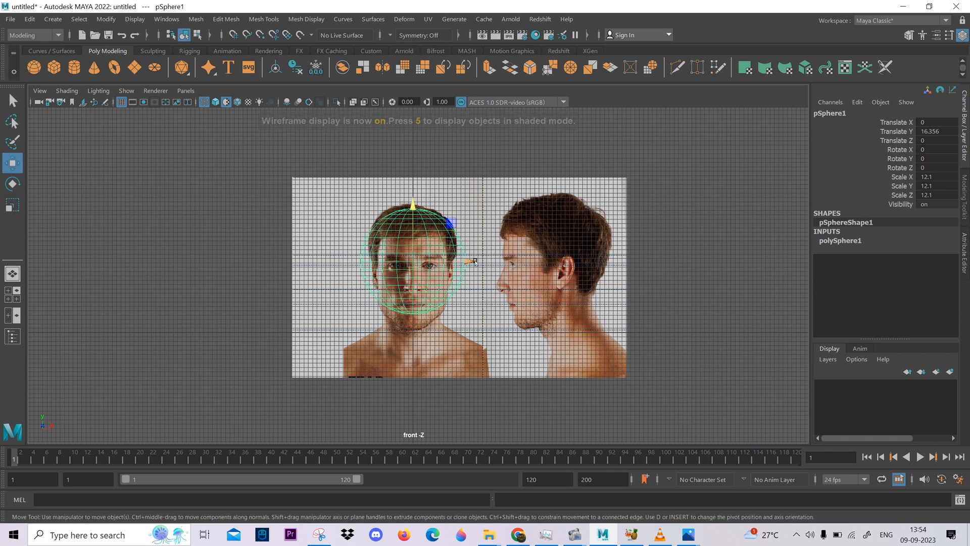
key("space")
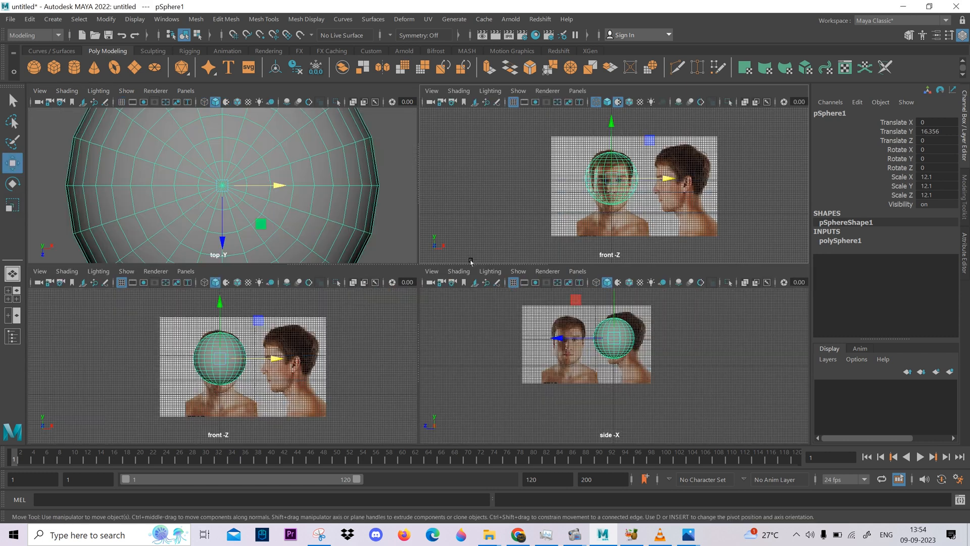
key("space")
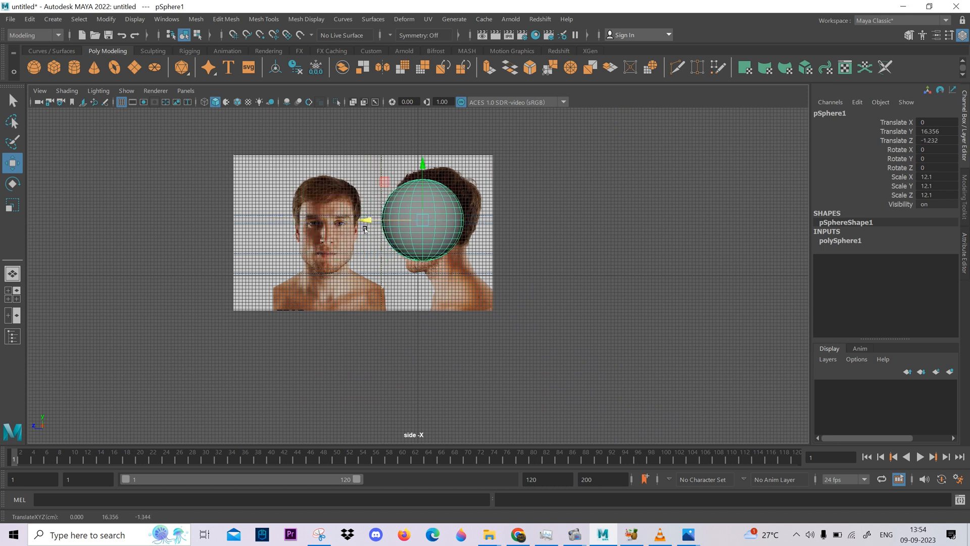
key("4")
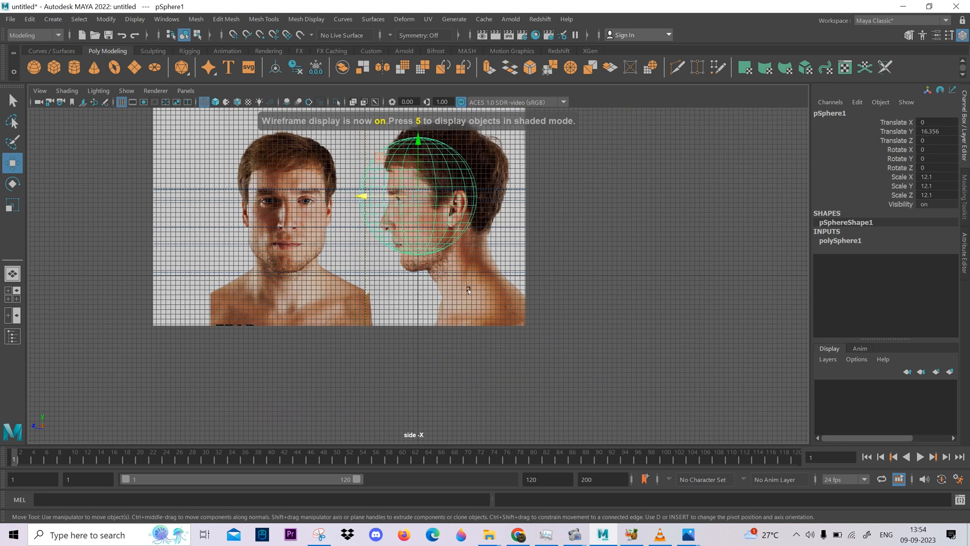